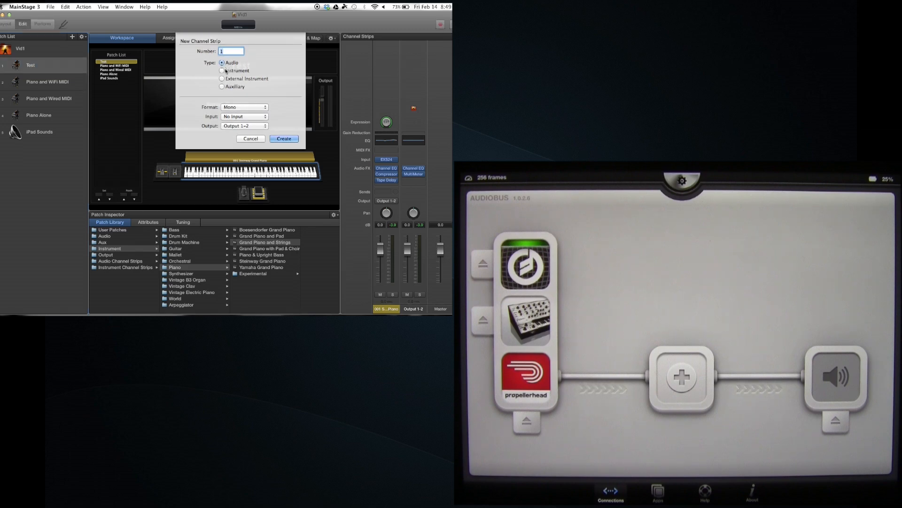
Step: Create an External Instrument strip with Keyboard 1 input and MIDI output to PreSonus FIREBOX
{"action": "left_click", "coordinate": [222, 70]}
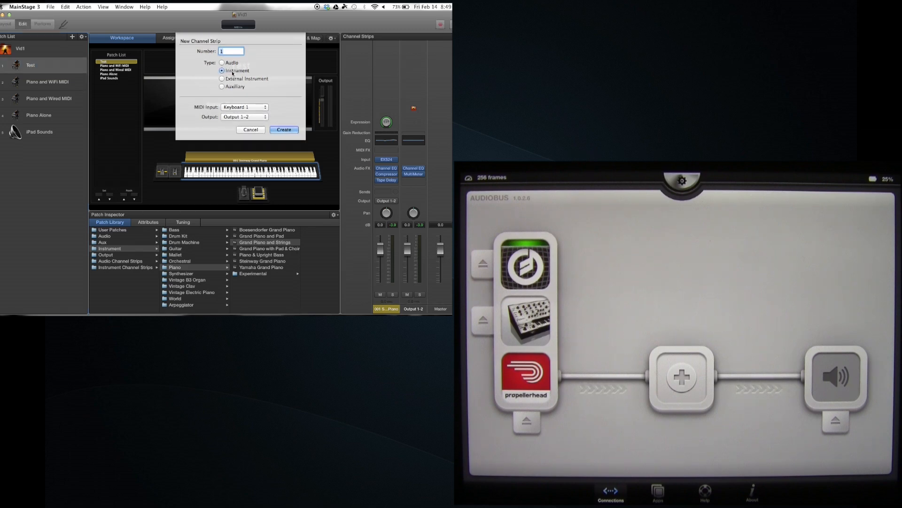
{"action": "left_click", "coordinate": [222, 62]}
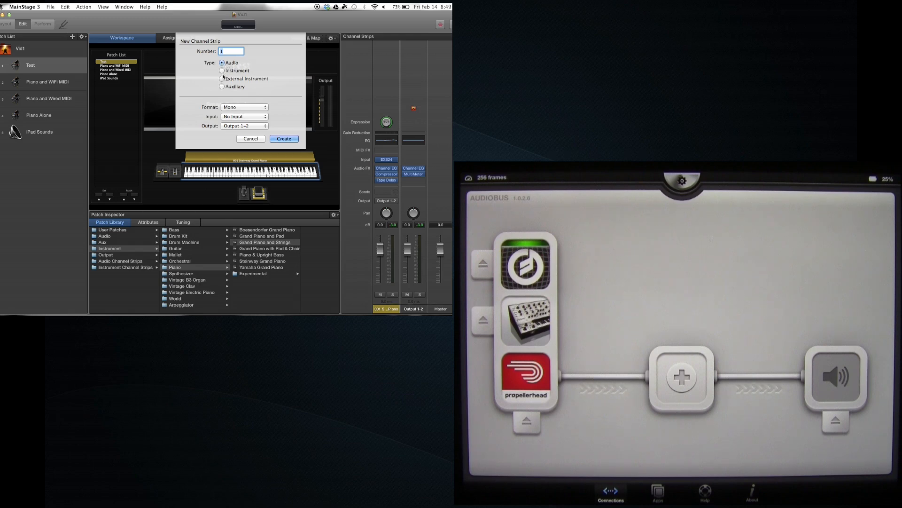
{"action": "left_click", "coordinate": [221, 78]}
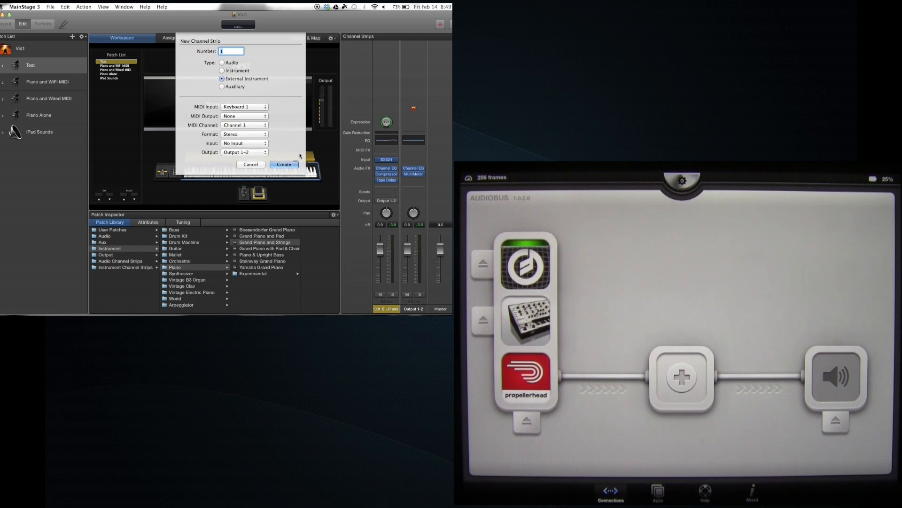
{"action": "left_click", "coordinate": [244, 107]}
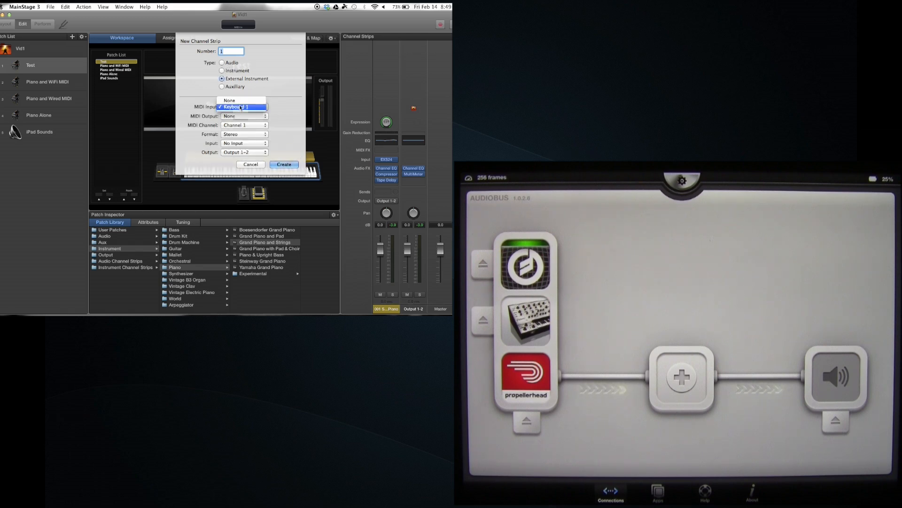
{"action": "left_click", "coordinate": [236, 107]}
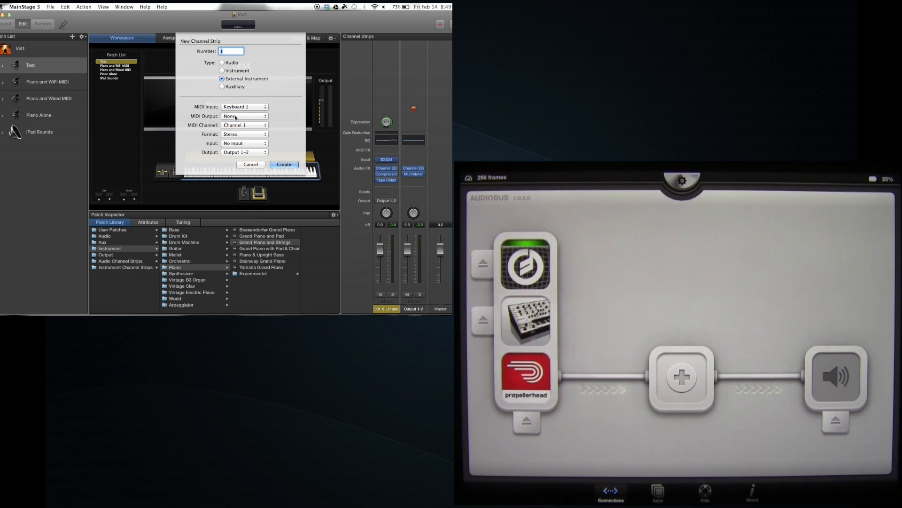
{"action": "left_click", "coordinate": [244, 115]}
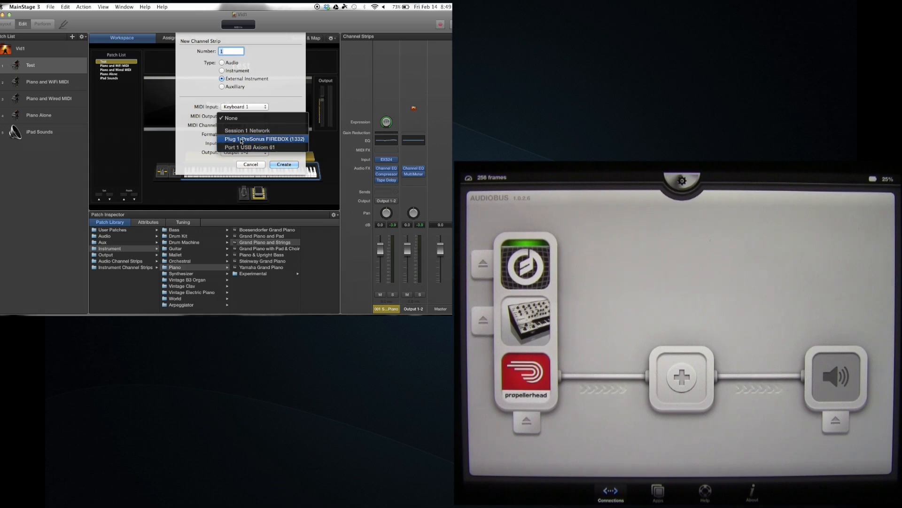
{"action": "left_click", "coordinate": [265, 139]}
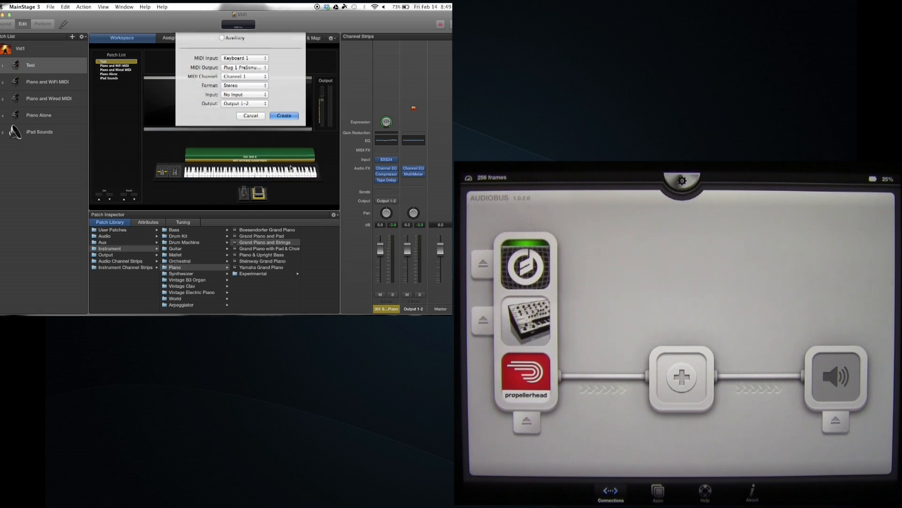
{"action": "left_click", "coordinate": [283, 115]}
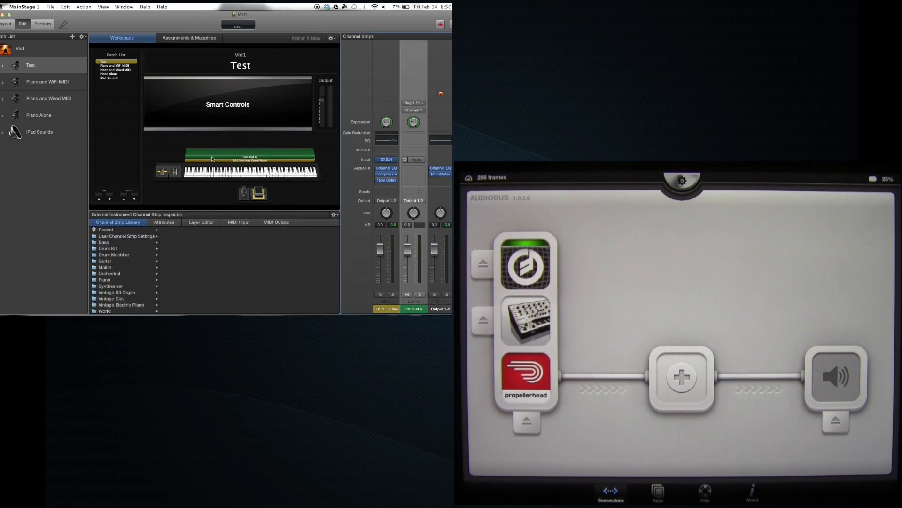
{"action": "mouse_move", "coordinate": [246, 174]}
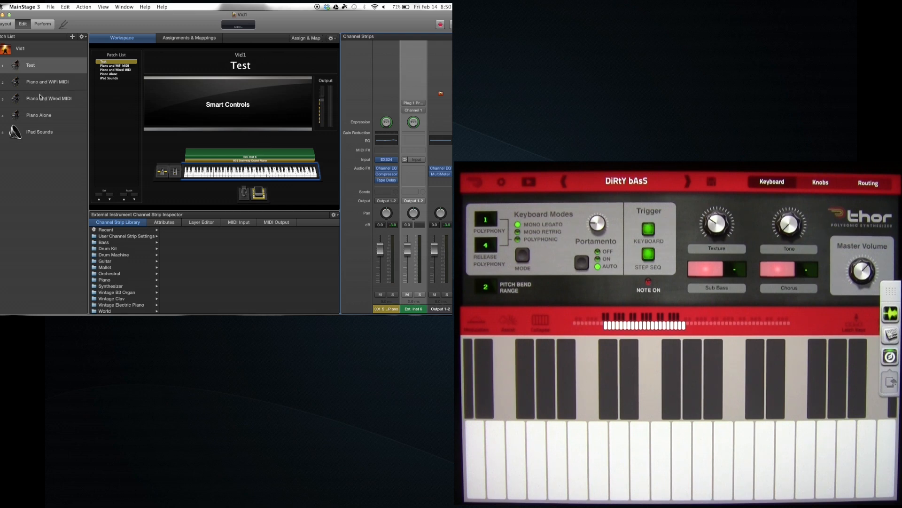
Step: Select the Piano and Wired MIDI patch in the Patch List
{"action": "left_click", "coordinate": [49, 97]}
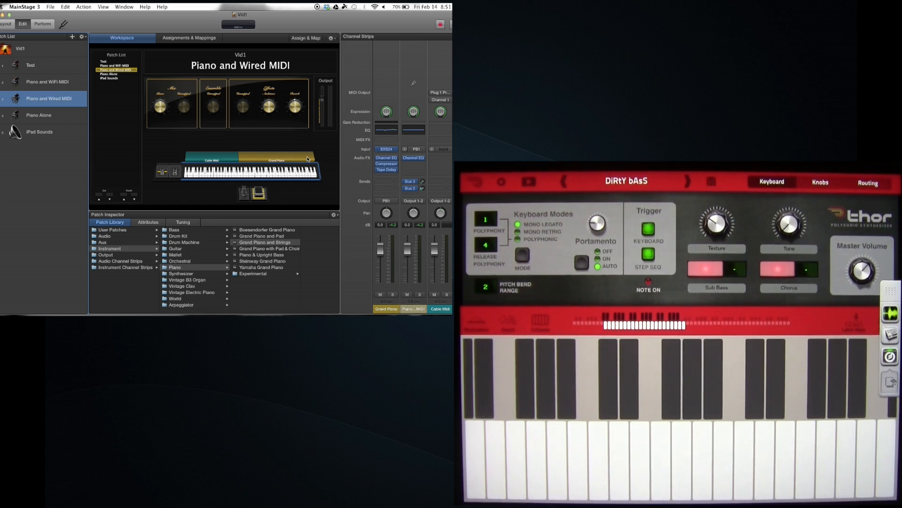
Step: Select Piano and WiFi MIDI and keep its external strip's output on Session 1 Network
{"action": "left_click", "coordinate": [47, 81]}
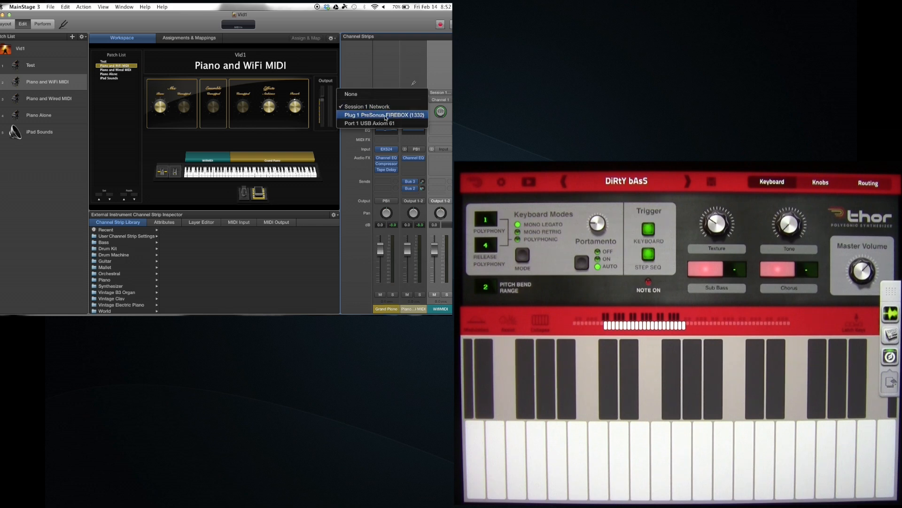
{"action": "left_click", "coordinate": [382, 115]}
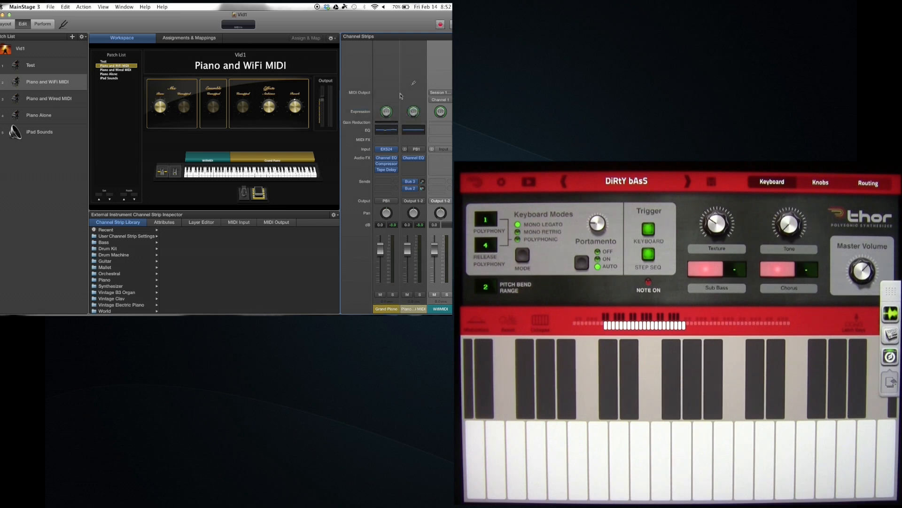
{"action": "mouse_move", "coordinate": [439, 71]}
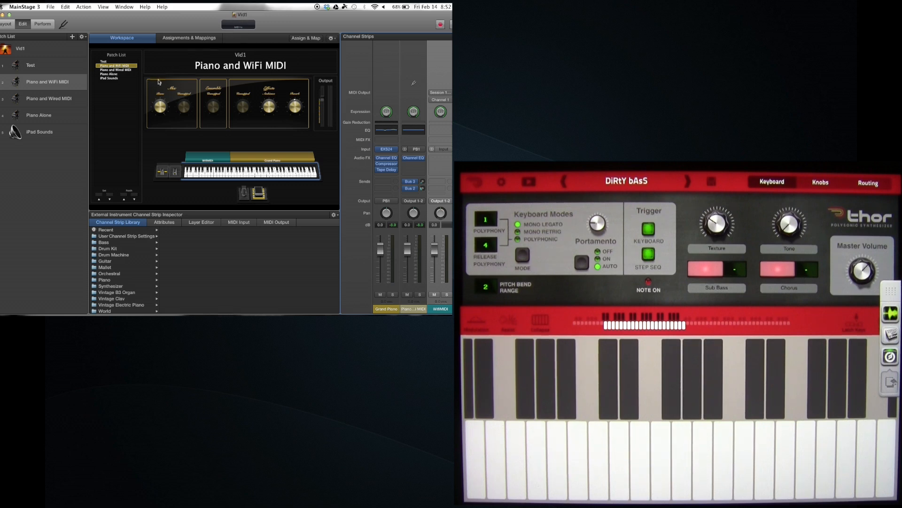
Step: Switch back and forth between the Piano and Wired MIDI and Piano Alone patches
{"action": "left_click", "coordinate": [48, 98]}
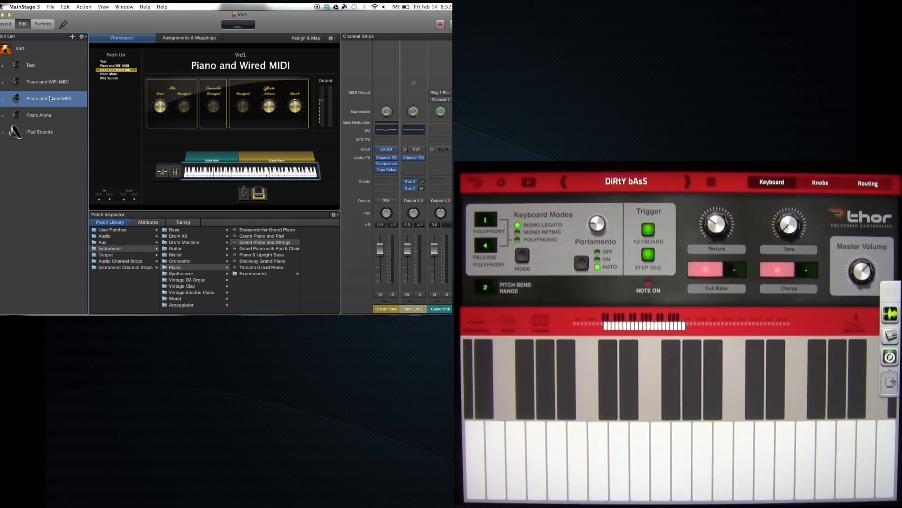
{"action": "left_click", "coordinate": [39, 114]}
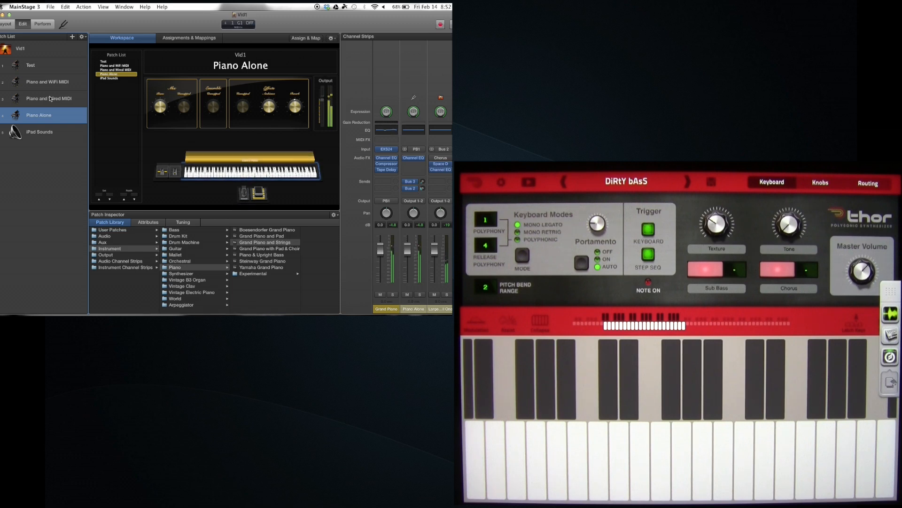
{"action": "left_click", "coordinate": [48, 97]}
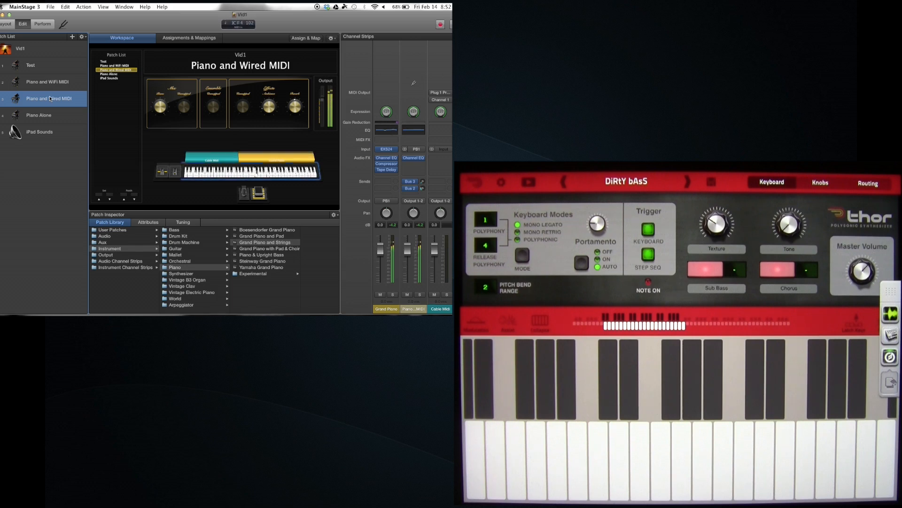
{"action": "left_click", "coordinate": [39, 114]}
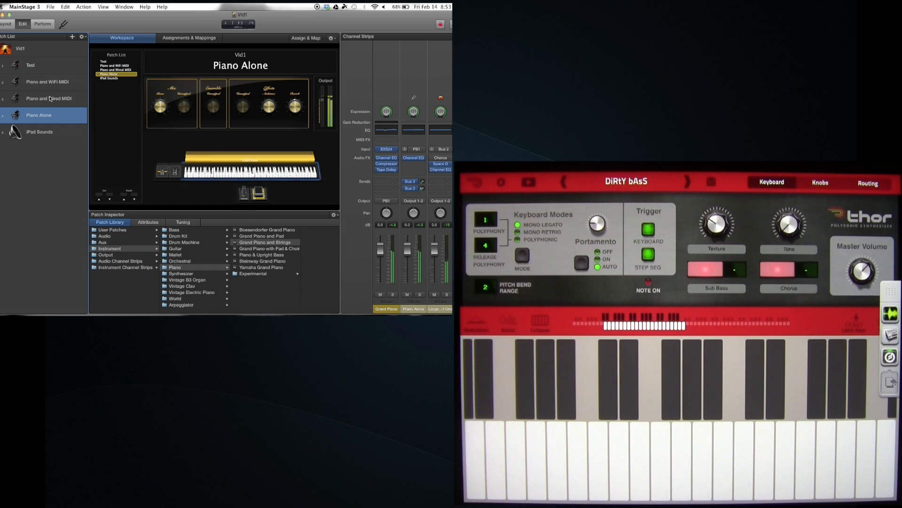
{"action": "left_click", "coordinate": [48, 98]}
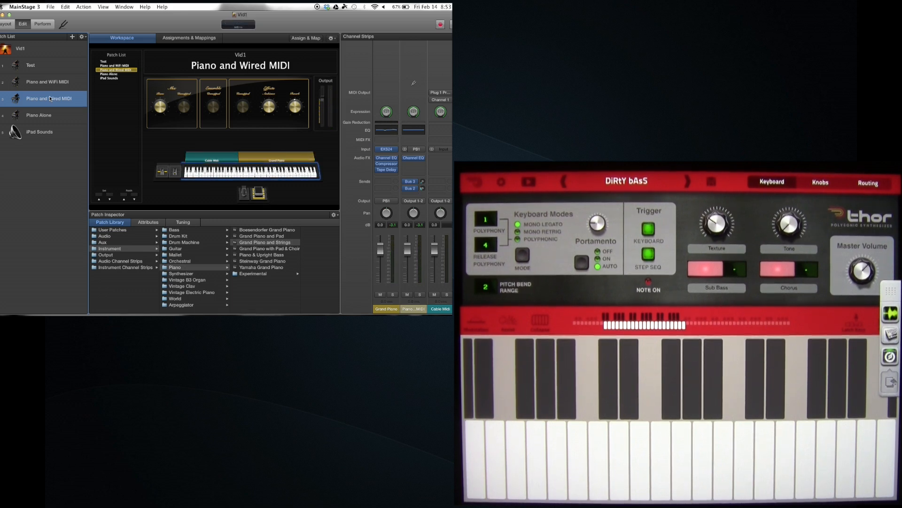
Step: Click around the main window, then select Piano Alone and the iPad Sounds patch
{"action": "left_click", "coordinate": [834, 449]}
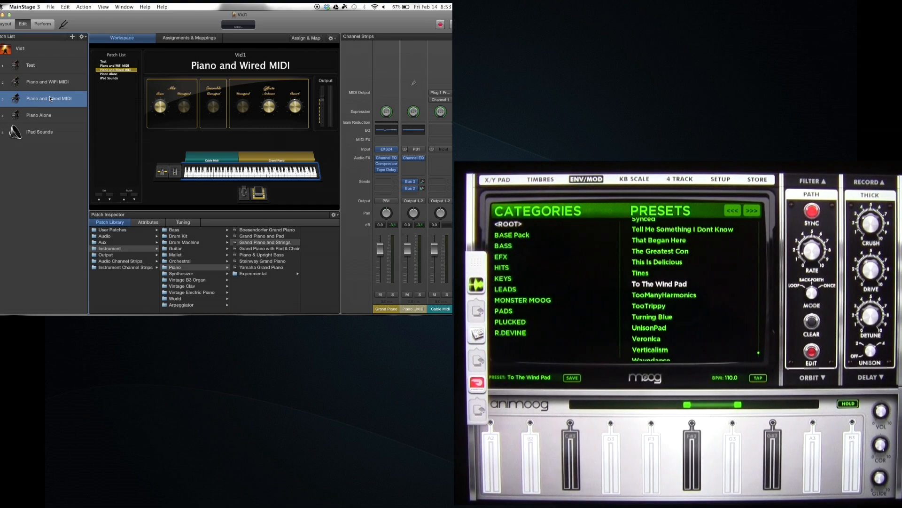
{"action": "left_click", "coordinate": [719, 179]}
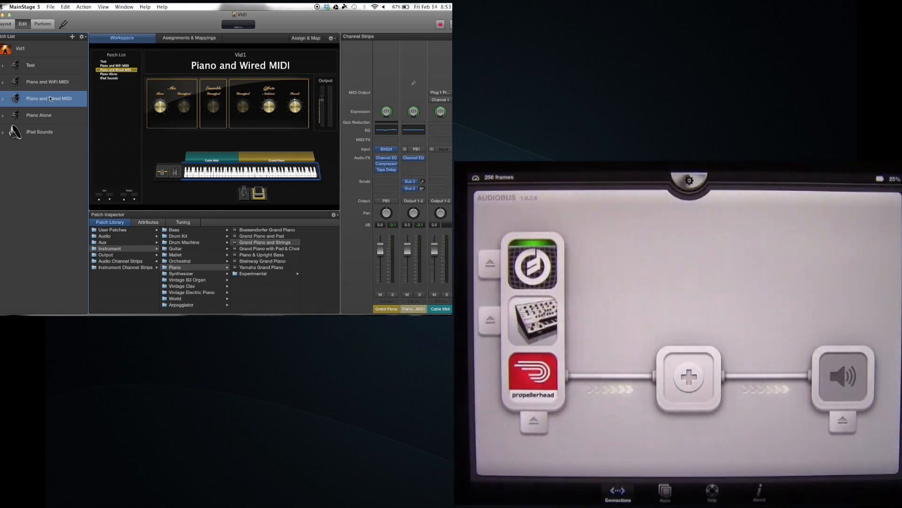
{"action": "left_click", "coordinate": [533, 263]}
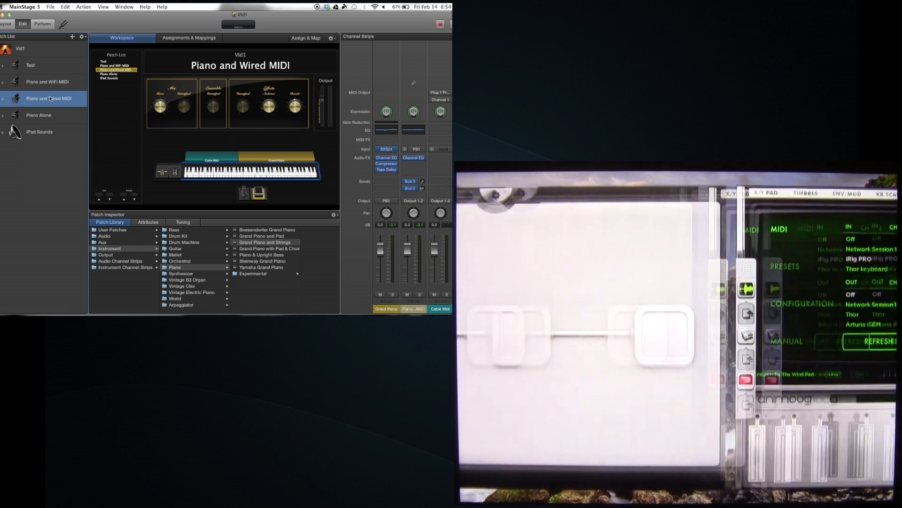
{"action": "left_click", "coordinate": [39, 115]}
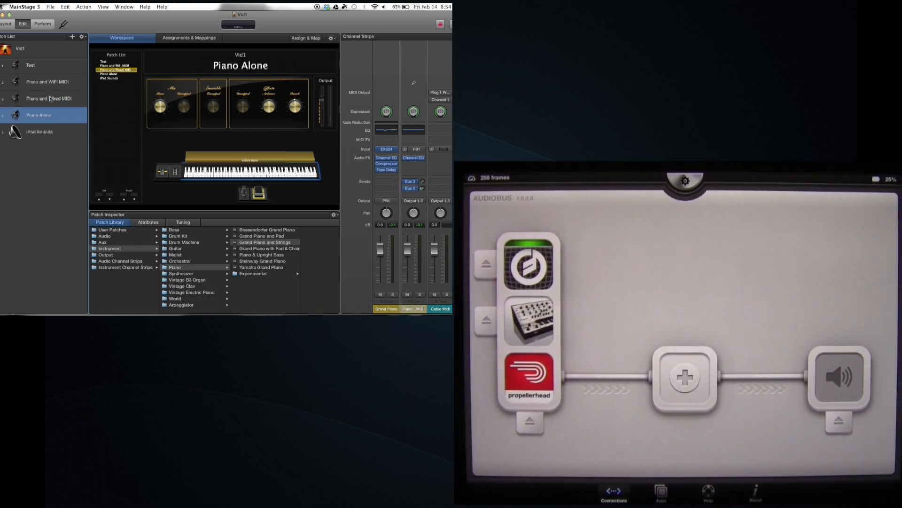
{"action": "left_click", "coordinate": [38, 131]}
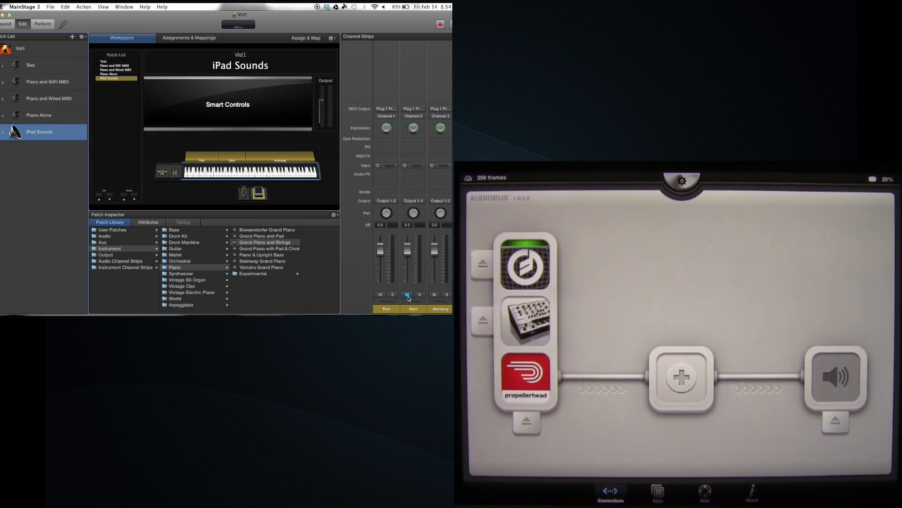
Step: Check a new External Instrument strip's MIDI channel options, keep channel 1, and close the dialog
{"action": "left_click", "coordinate": [407, 295]}
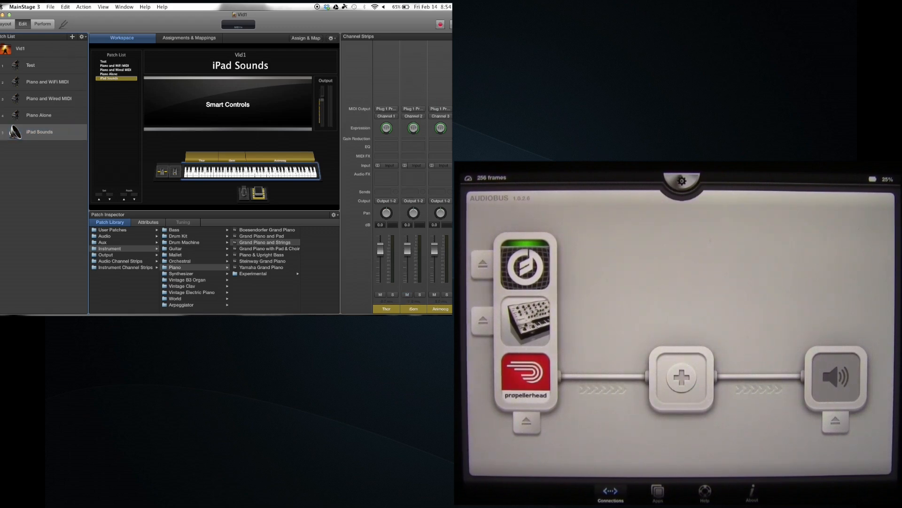
{"action": "left_click", "coordinate": [72, 36]}
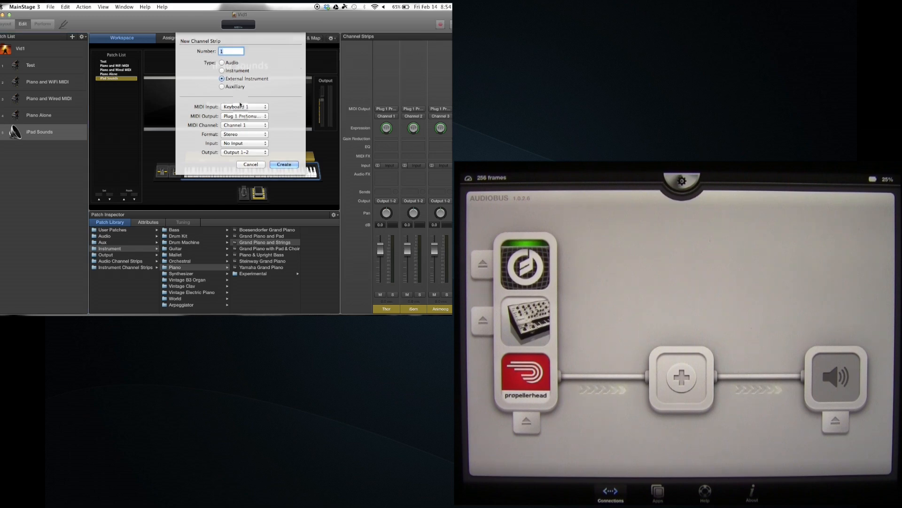
{"action": "left_click", "coordinate": [243, 125]}
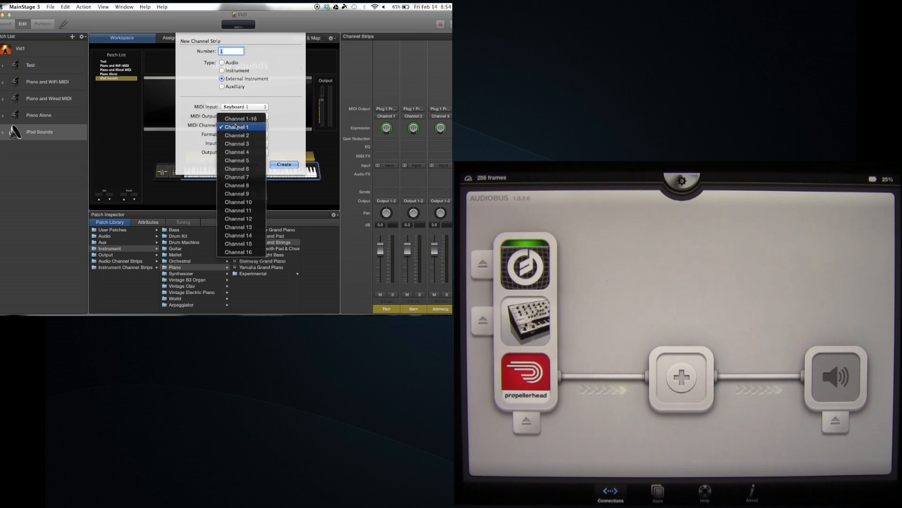
{"action": "left_click", "coordinate": [236, 125]}
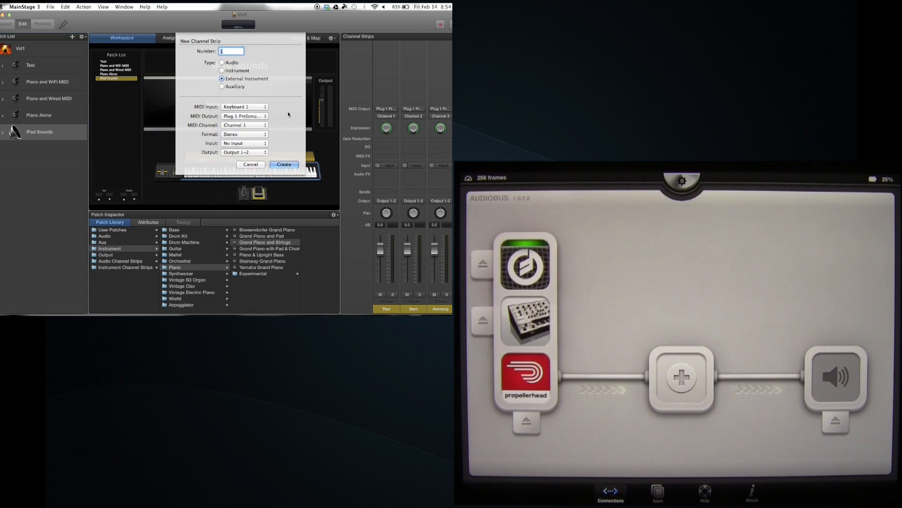
{"action": "left_click", "coordinate": [283, 165]}
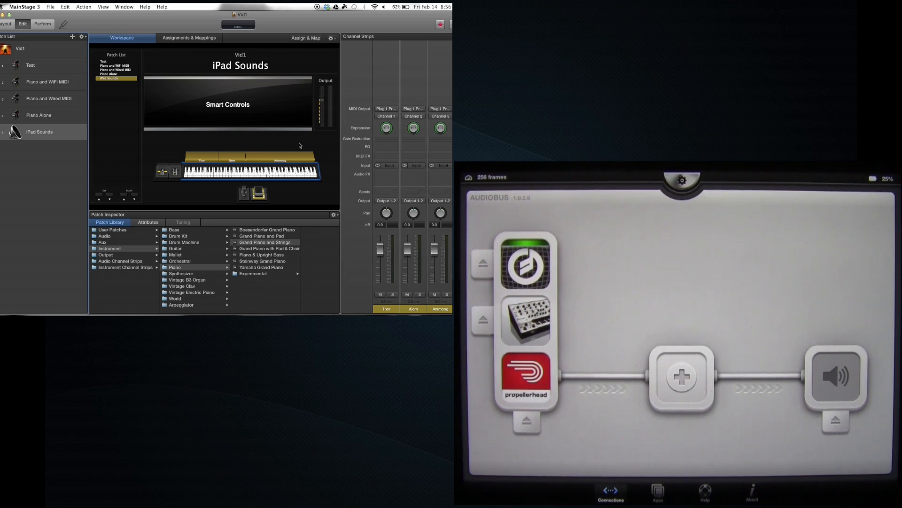
Step: Duplicate iPad Sounds and add a software instrument strip loaded with Vintage B3 Jazz Organ
{"action": "left_click", "coordinate": [39, 131]}
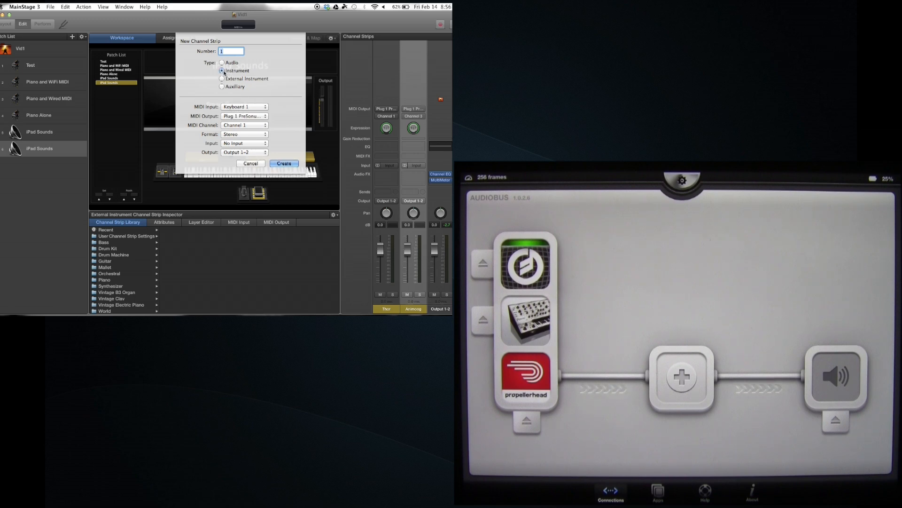
{"action": "left_click", "coordinate": [283, 163]}
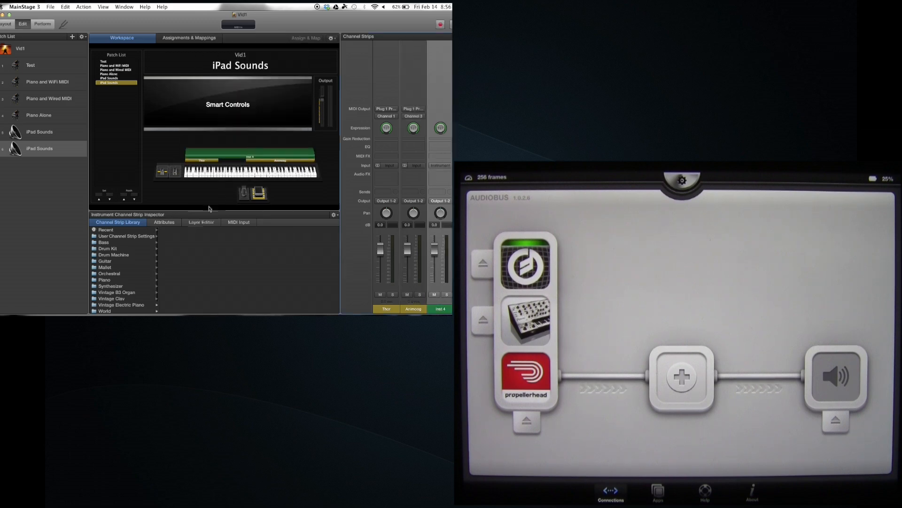
{"action": "left_click", "coordinate": [116, 292]}
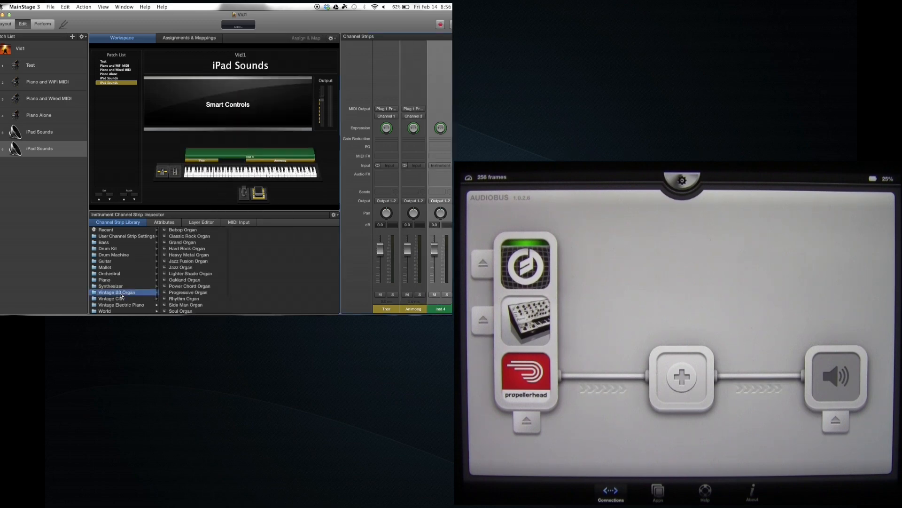
{"action": "left_click", "coordinate": [180, 267]}
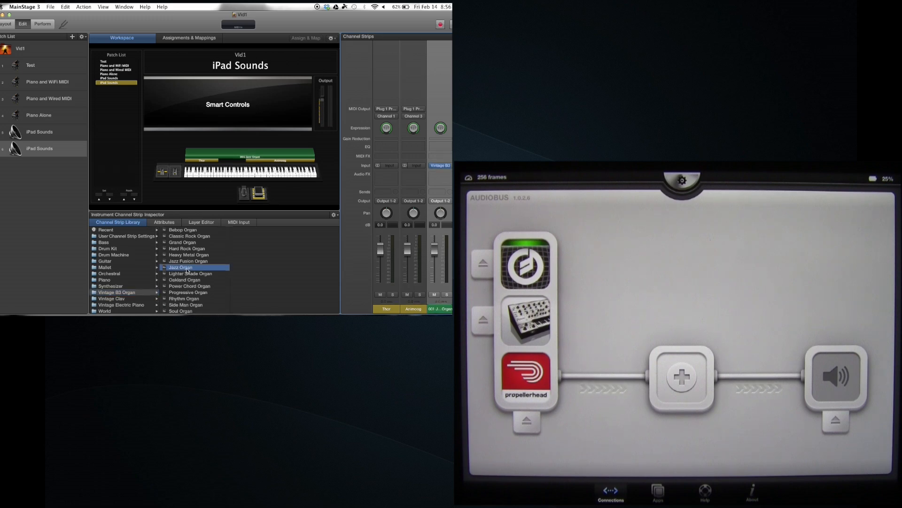
{"action": "left_click", "coordinate": [249, 171]}
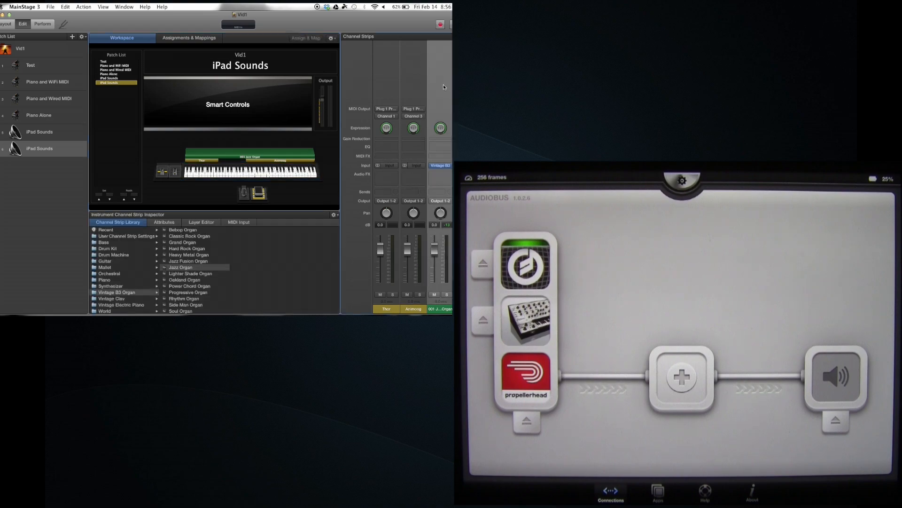
Step: In the Layer Editor, learn the organ's low key so Jazz Organ spans A#1 to G8
{"action": "left_click", "coordinate": [201, 222]}
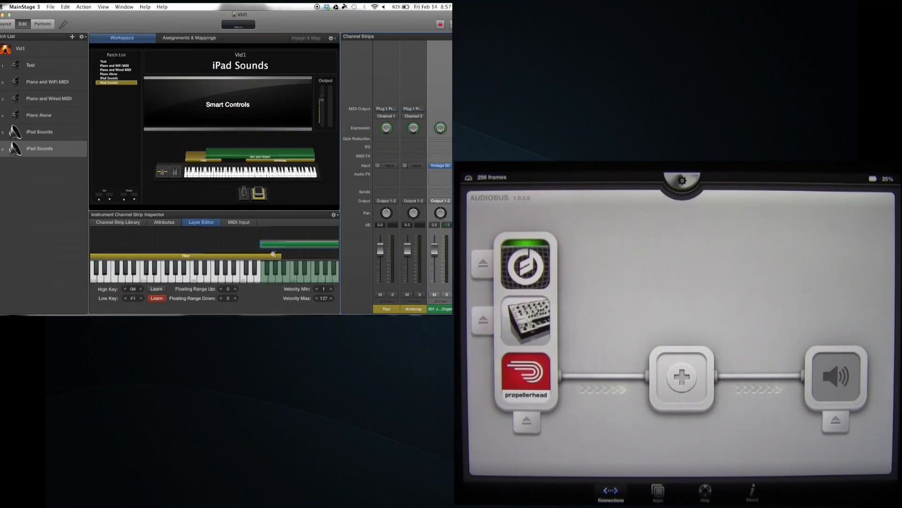
{"action": "left_click", "coordinate": [156, 298]}
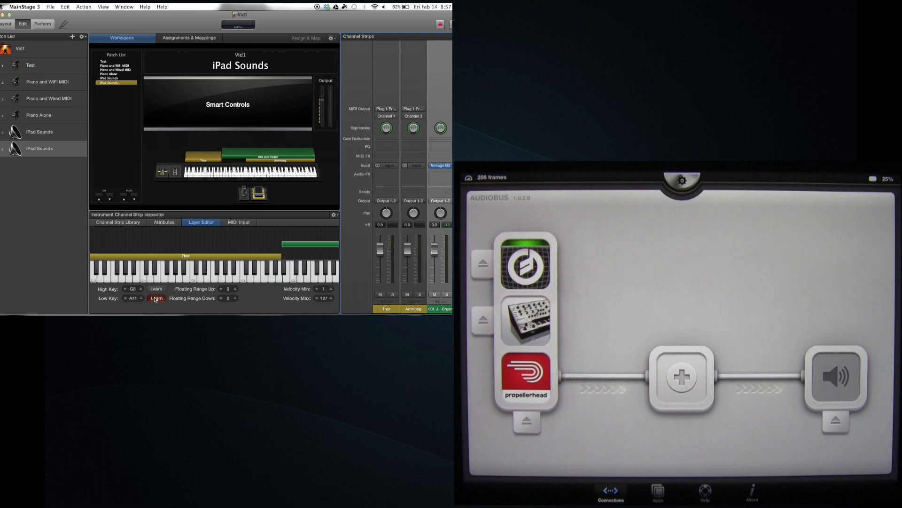
{"action": "left_click", "coordinate": [156, 298]}
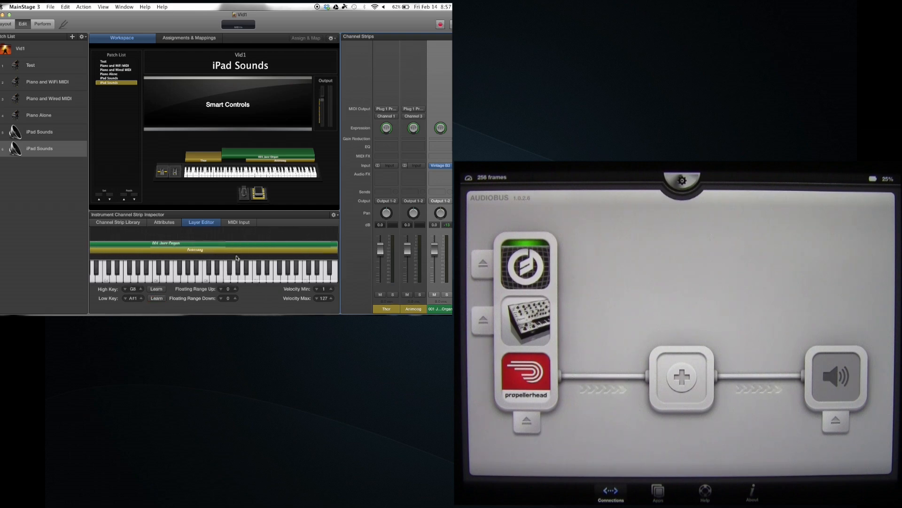